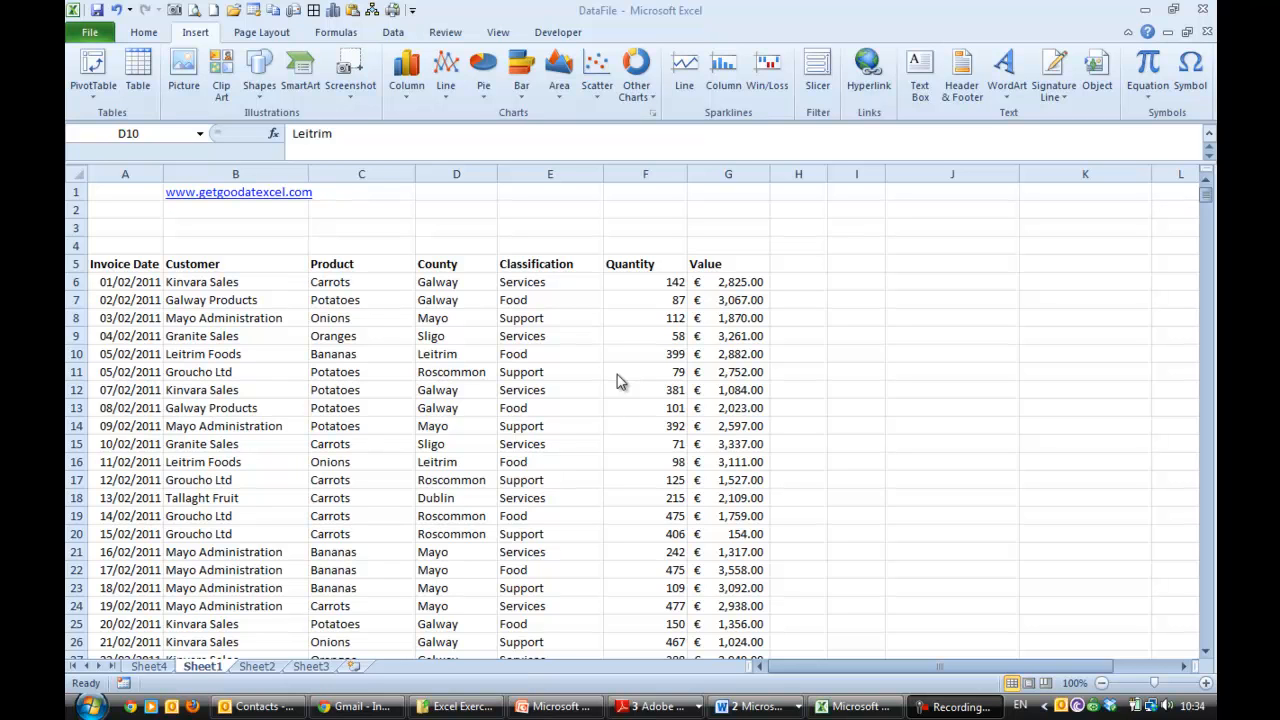
mouse_move(683, 343)
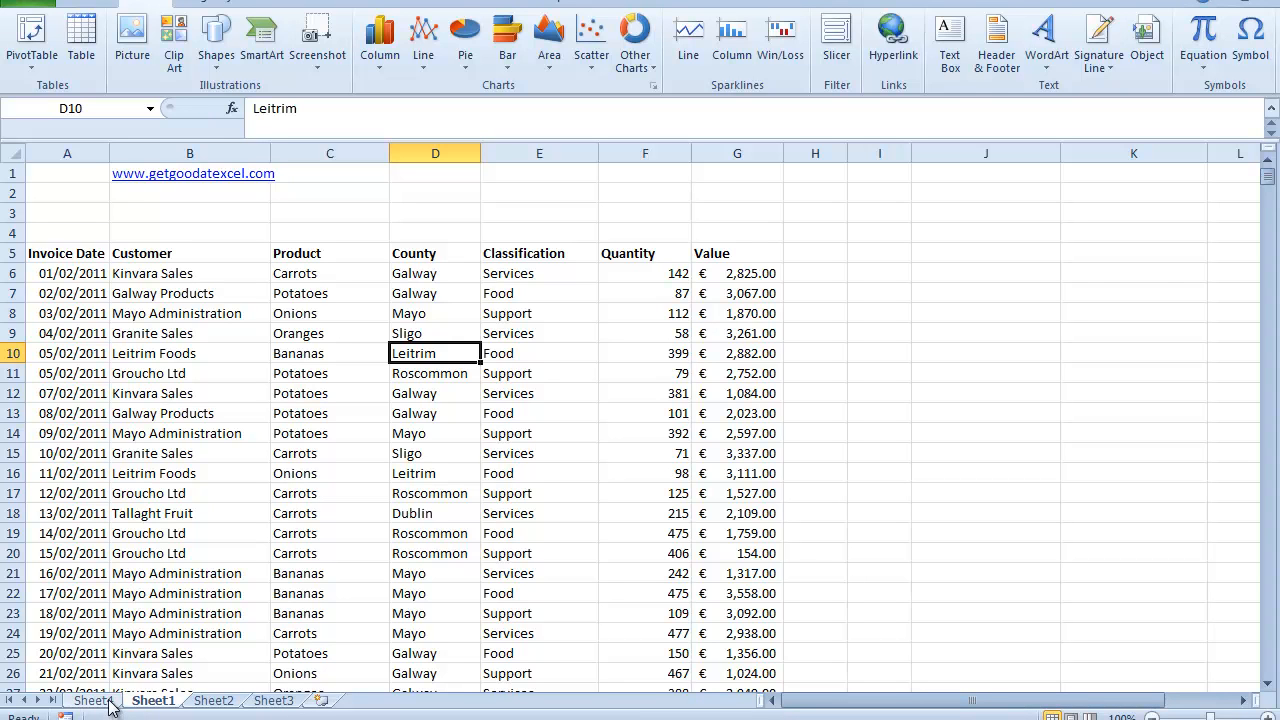
- Switch to Sheet4 showing the county-by-customer pivot table with its €2,221,963 grand total
left_click(88, 700)
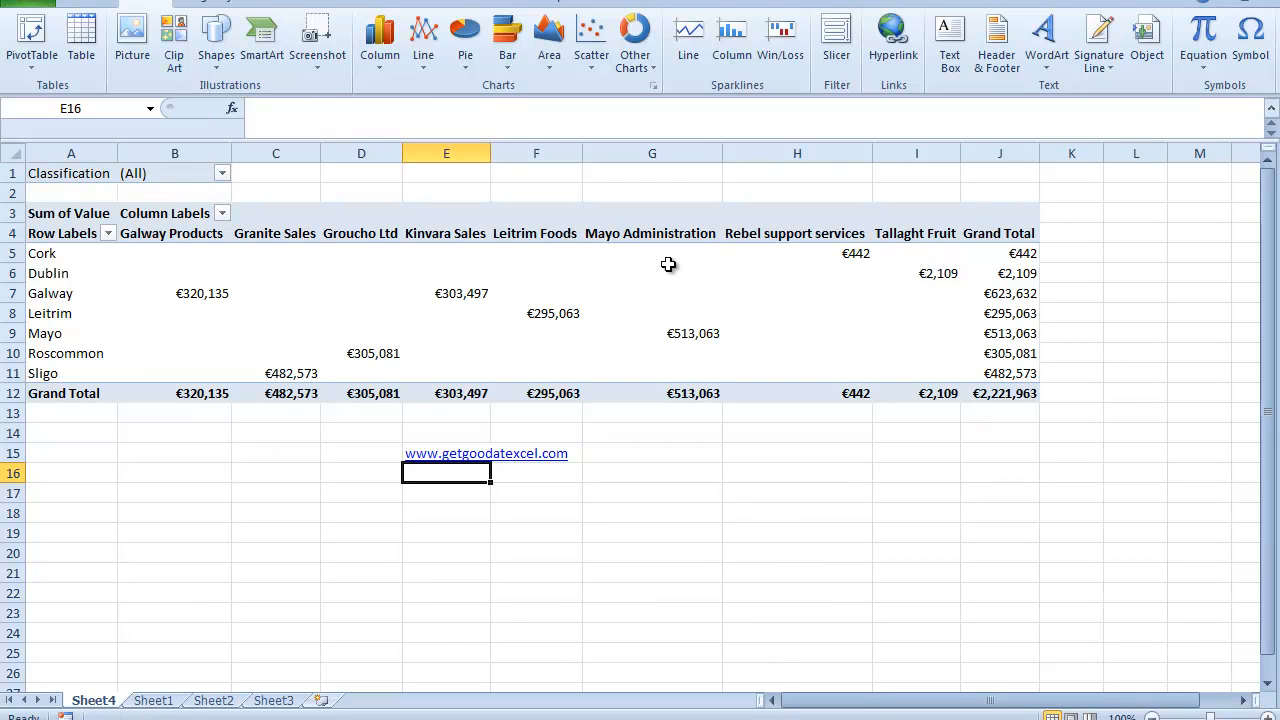
mouse_move(668, 264)
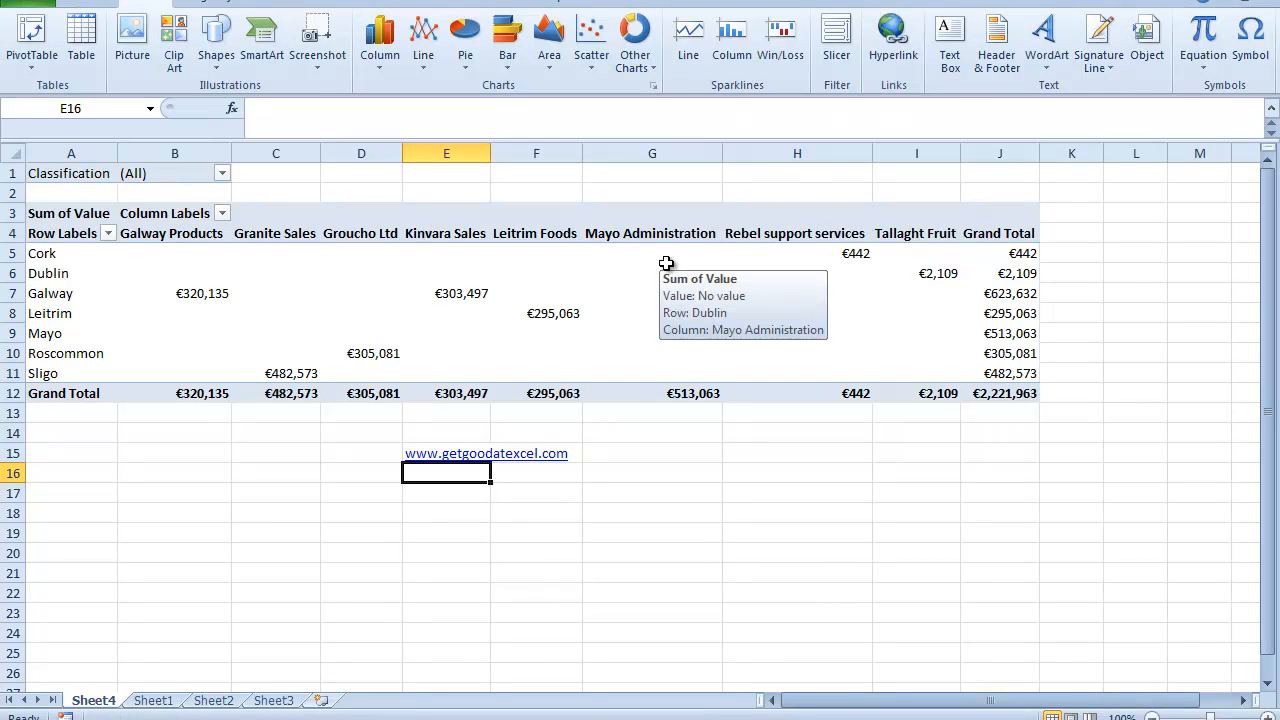
mouse_move(556, 496)
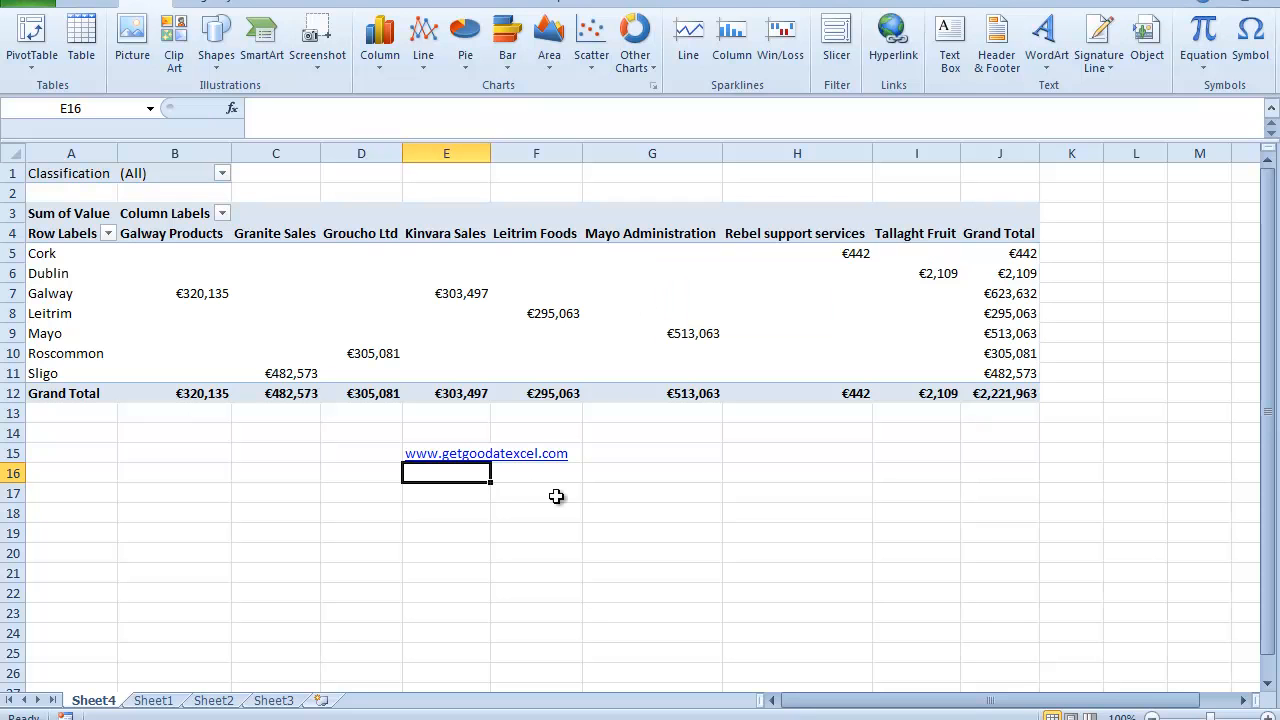
mouse_move(475, 472)
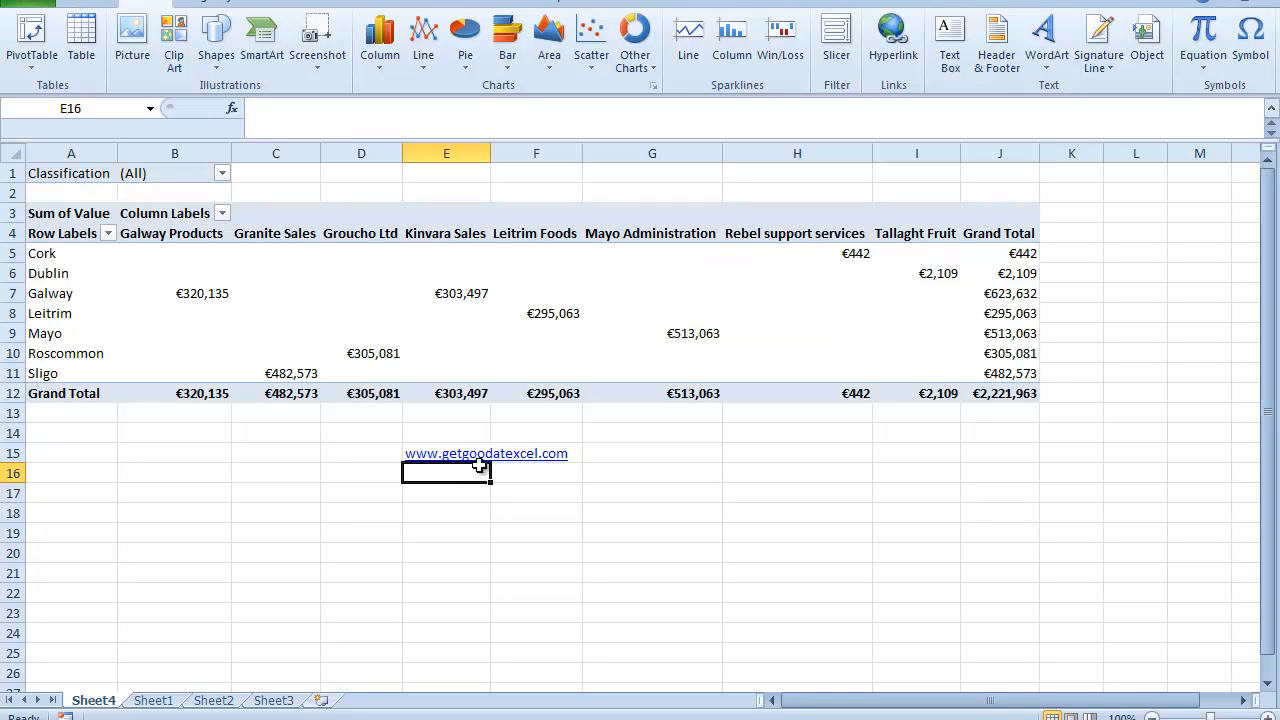
mouse_move(417, 460)
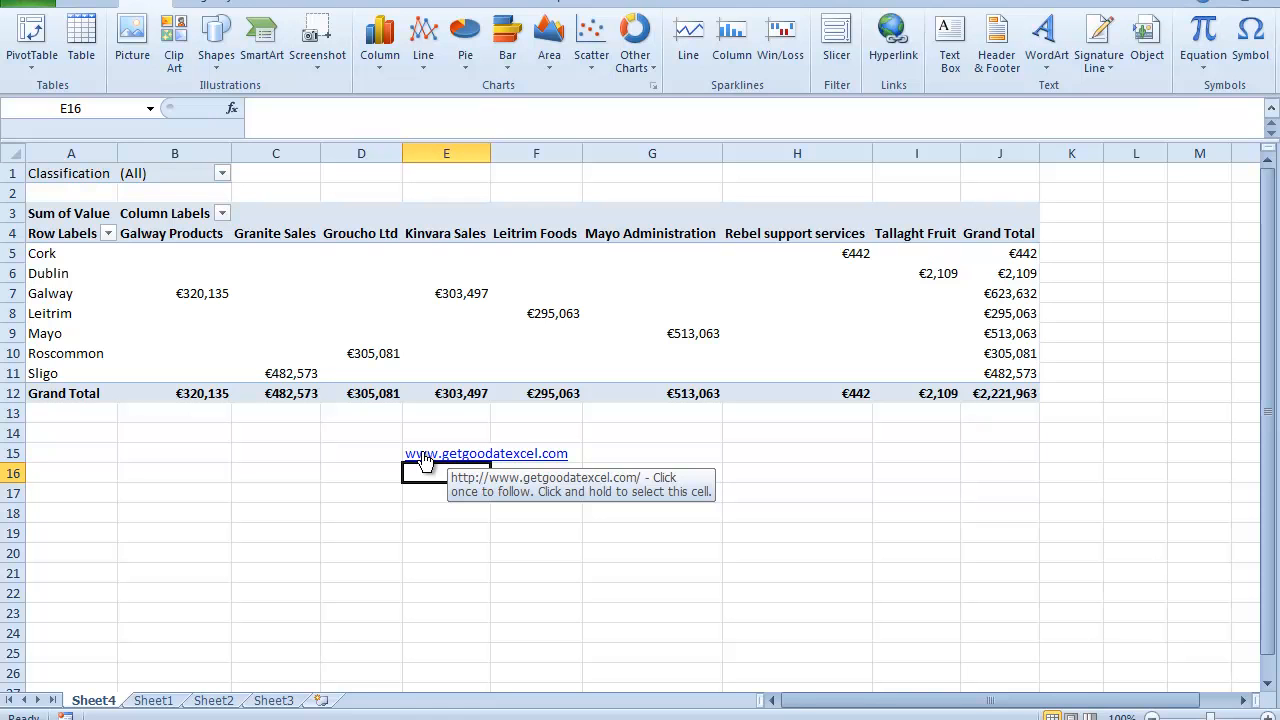
mouse_move(632, 293)
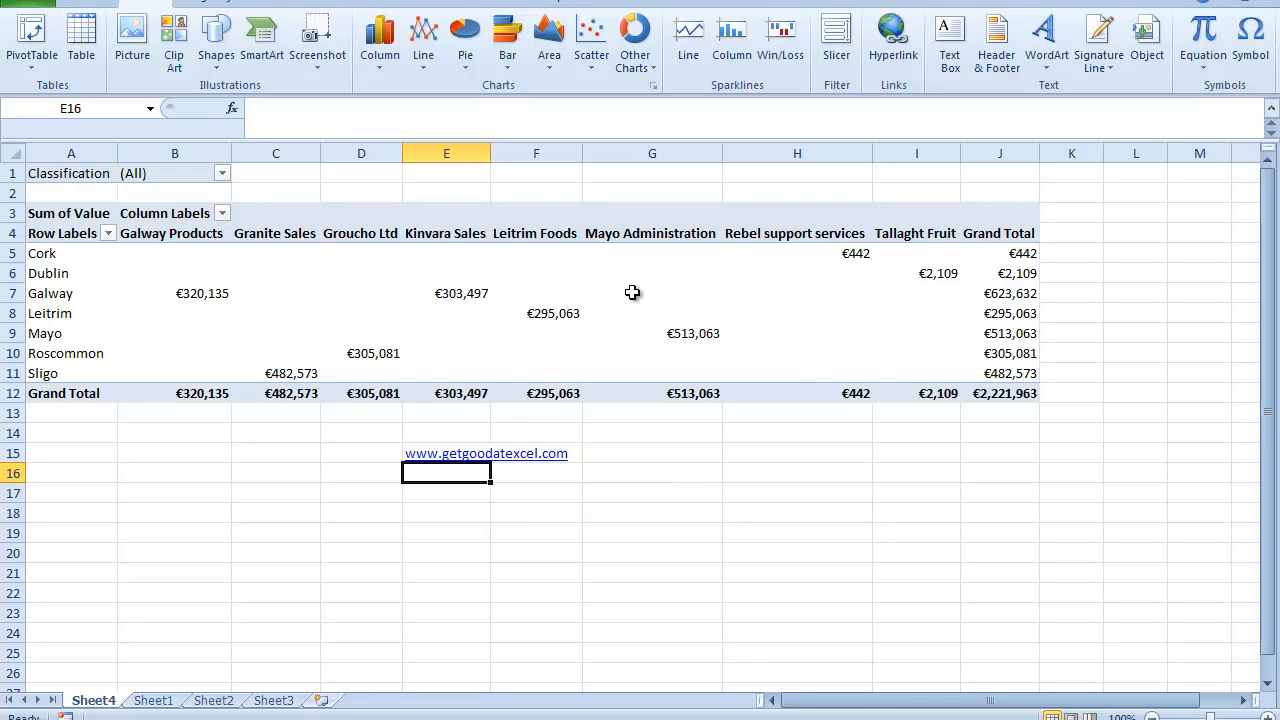
- Select a cell in the pivot table and review the PivotTable Tools Design and Options ribbons
left_click(652, 293)
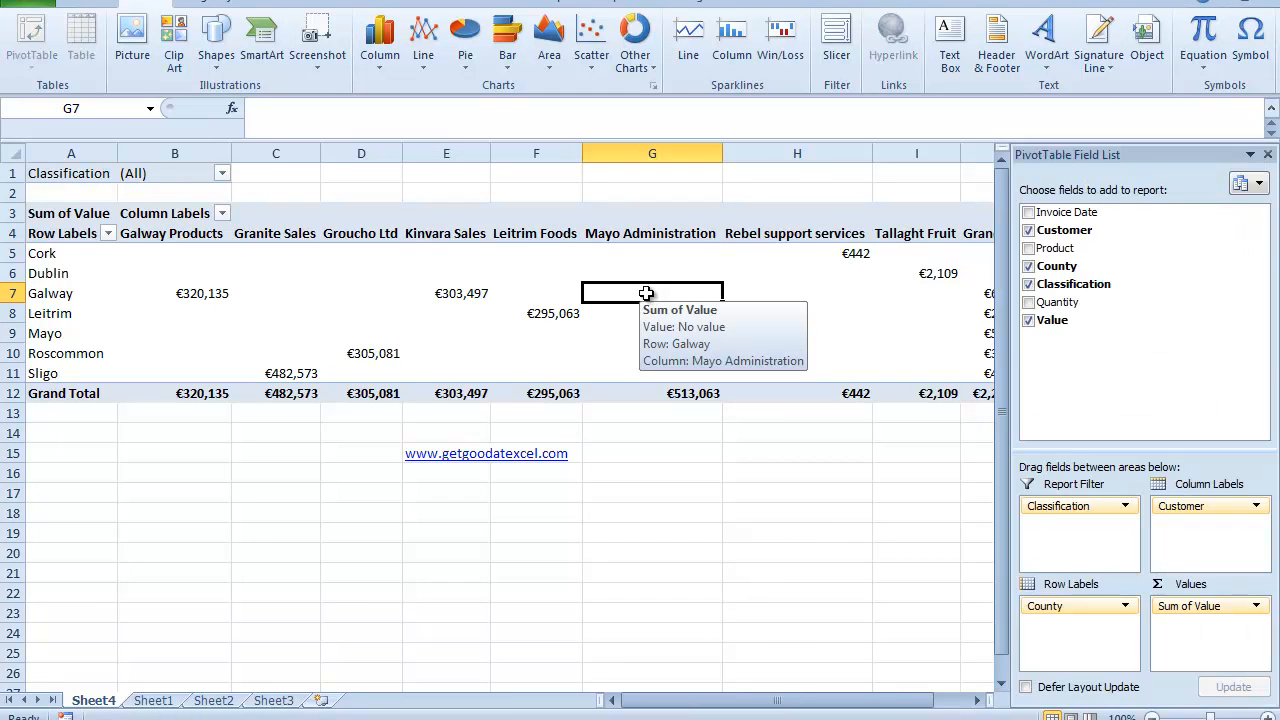
mouse_move(625, 10)
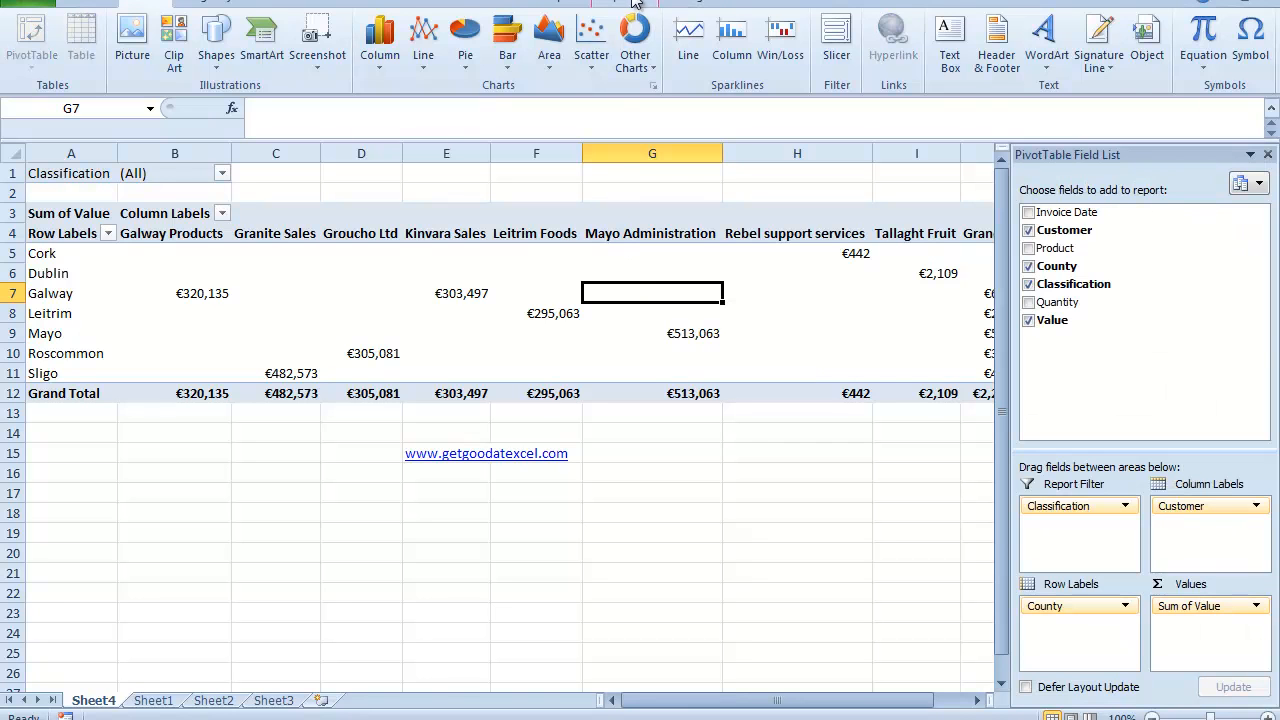
left_click(660, 7)
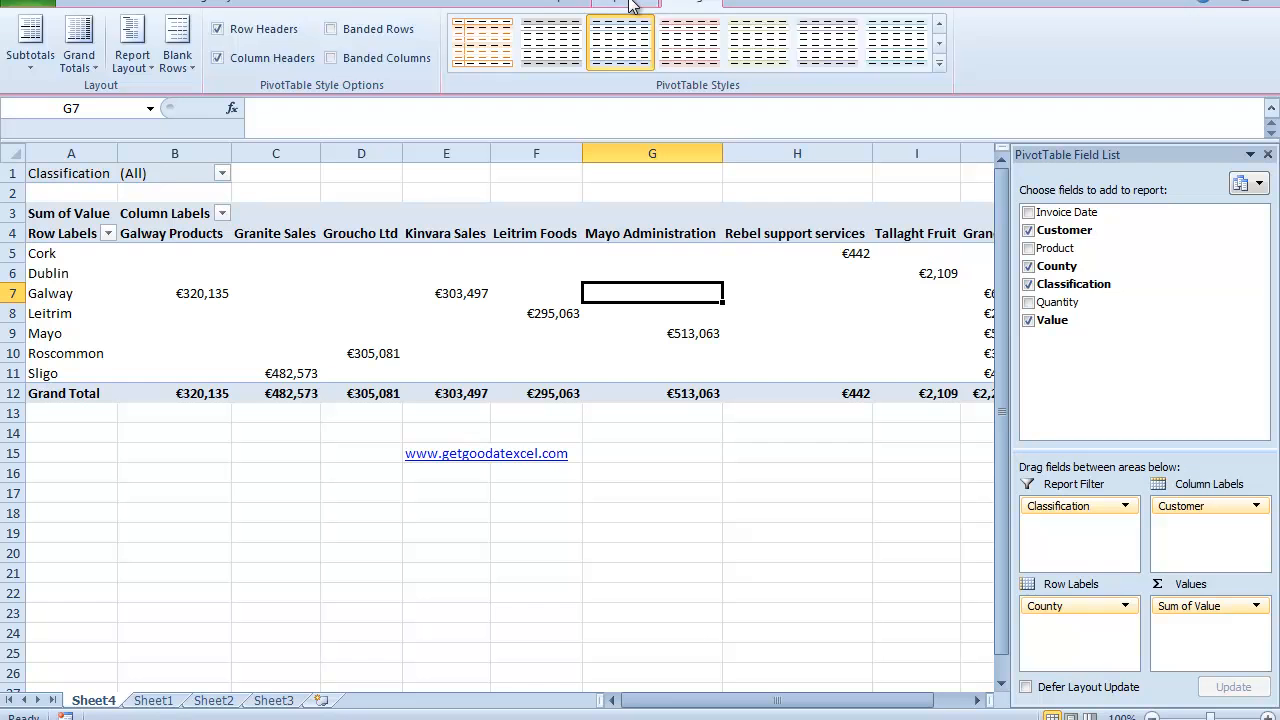
left_click(630, 3)
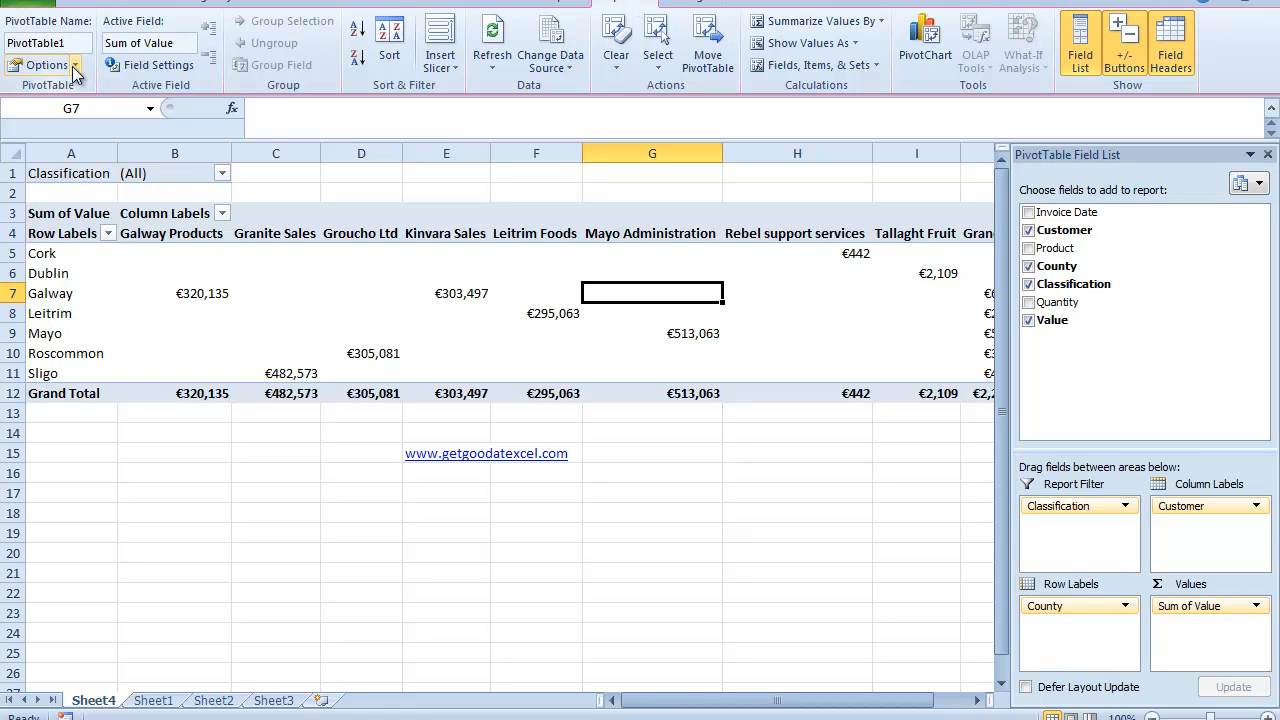
mouse_move(44, 65)
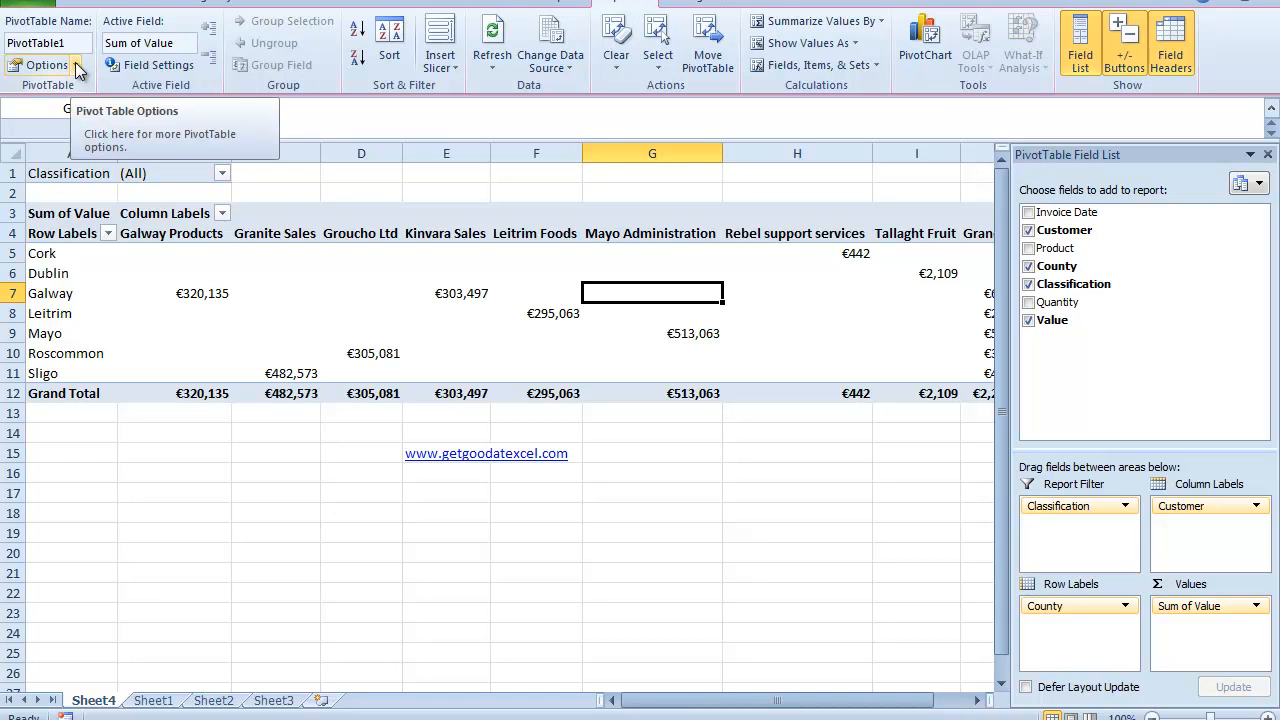
left_click(48, 66)
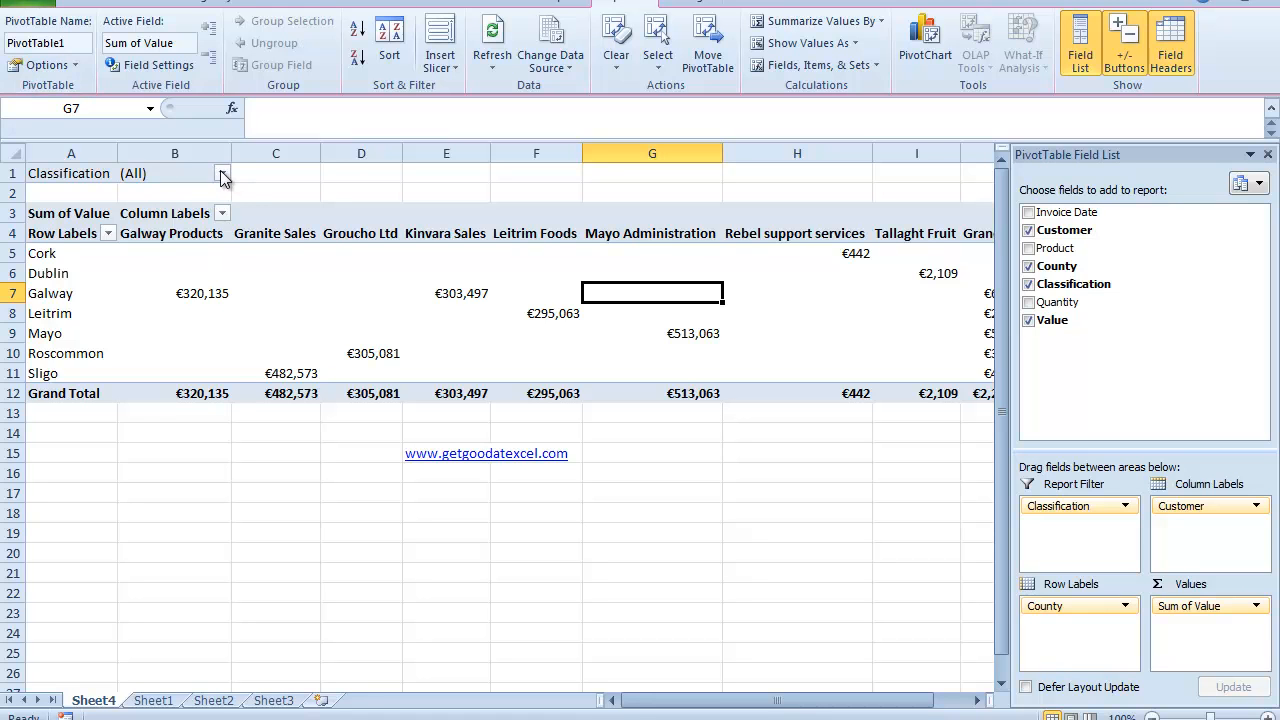
left_click(222, 174)
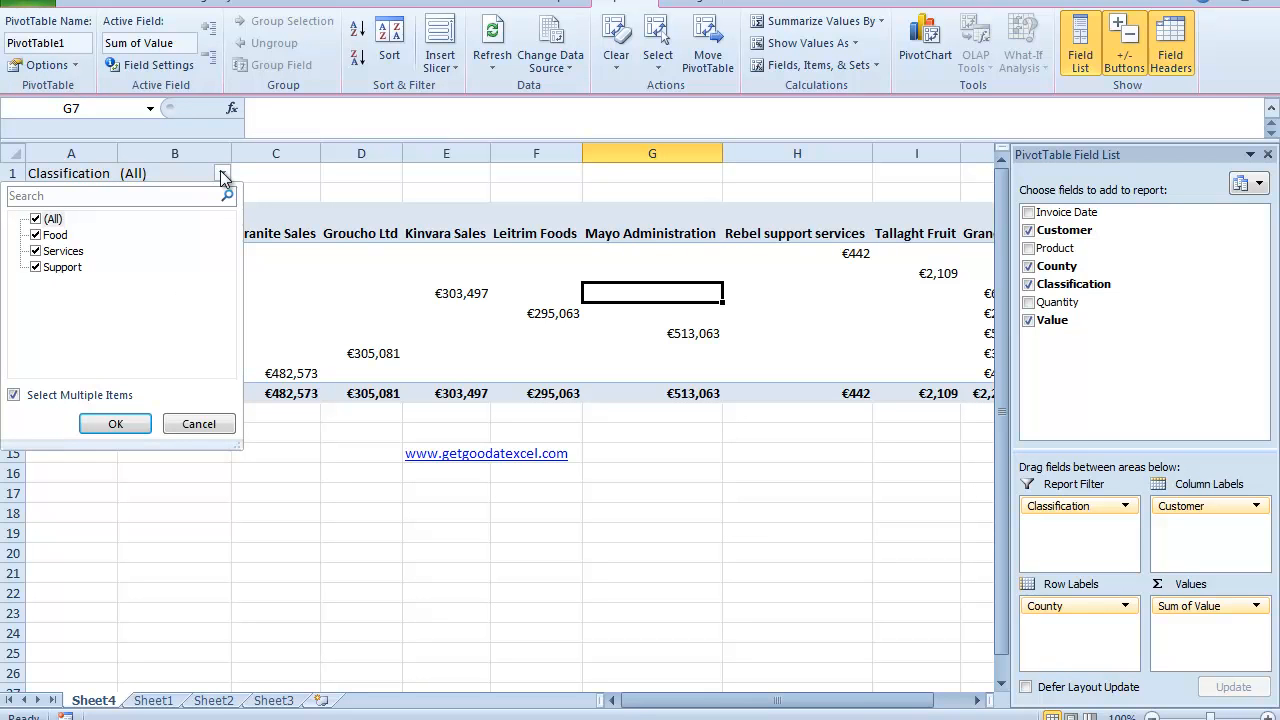
mouse_move(70, 278)
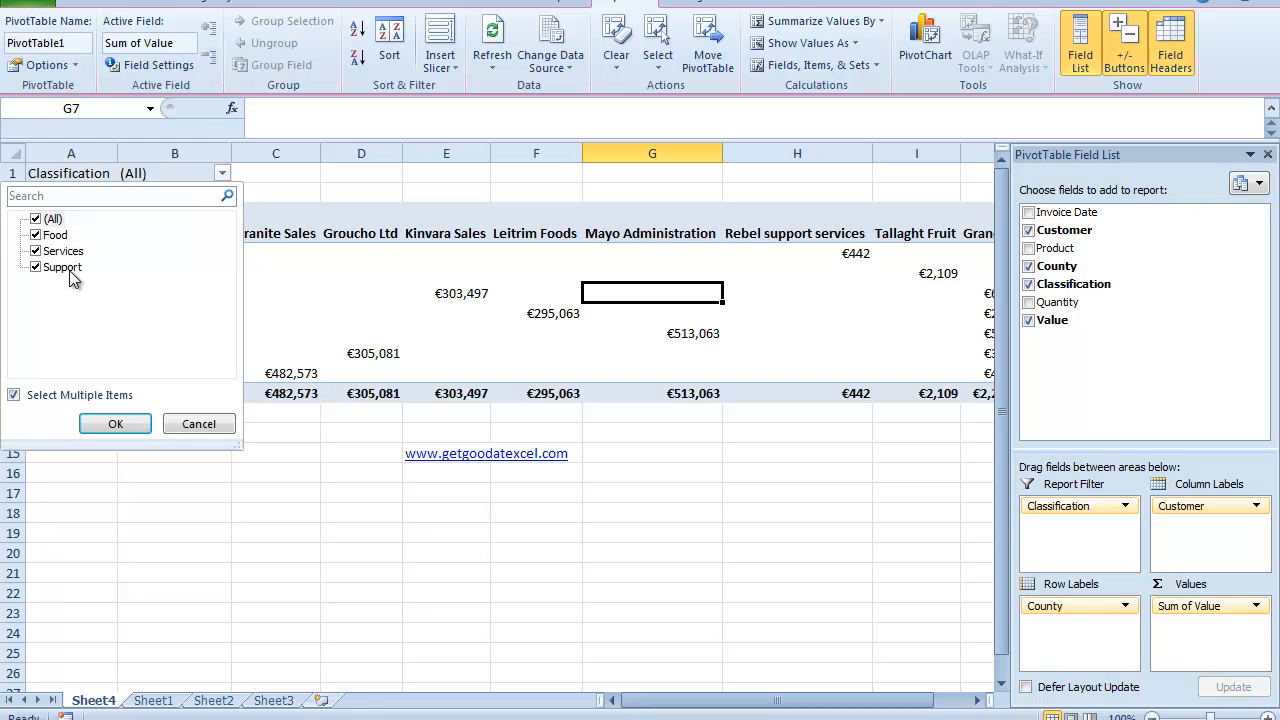
mouse_move(63, 276)
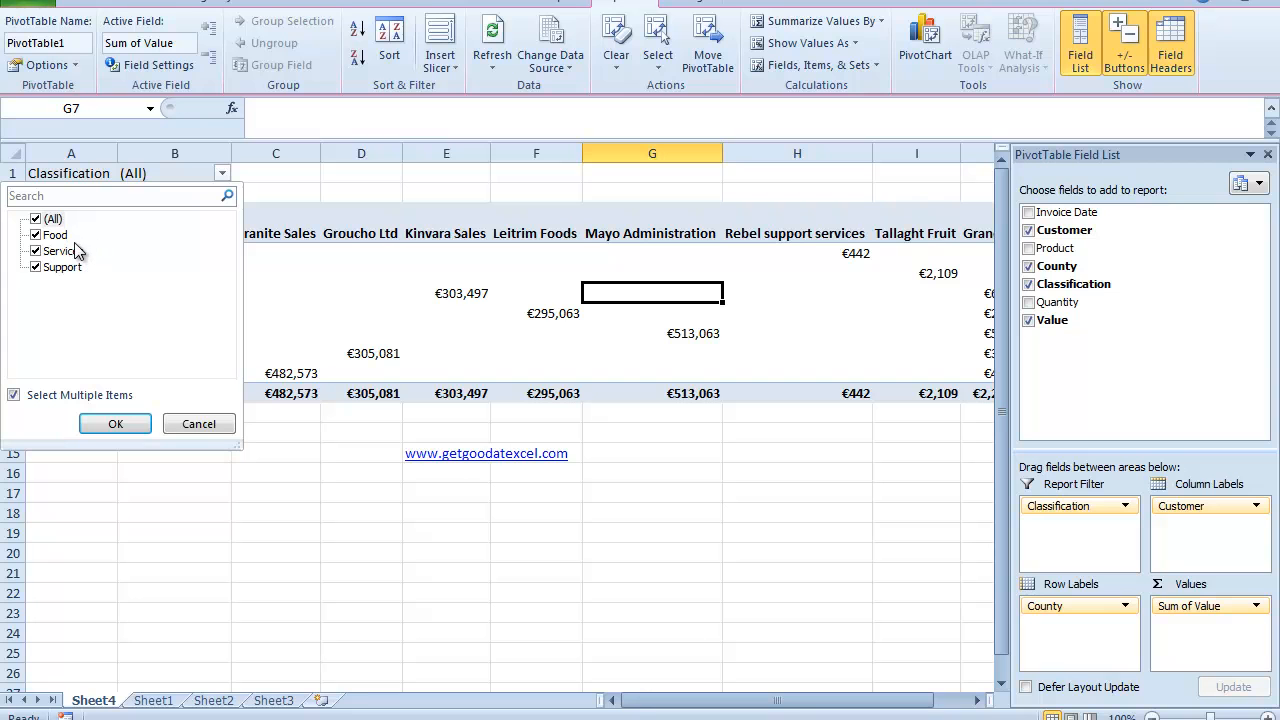
mouse_move(199, 423)
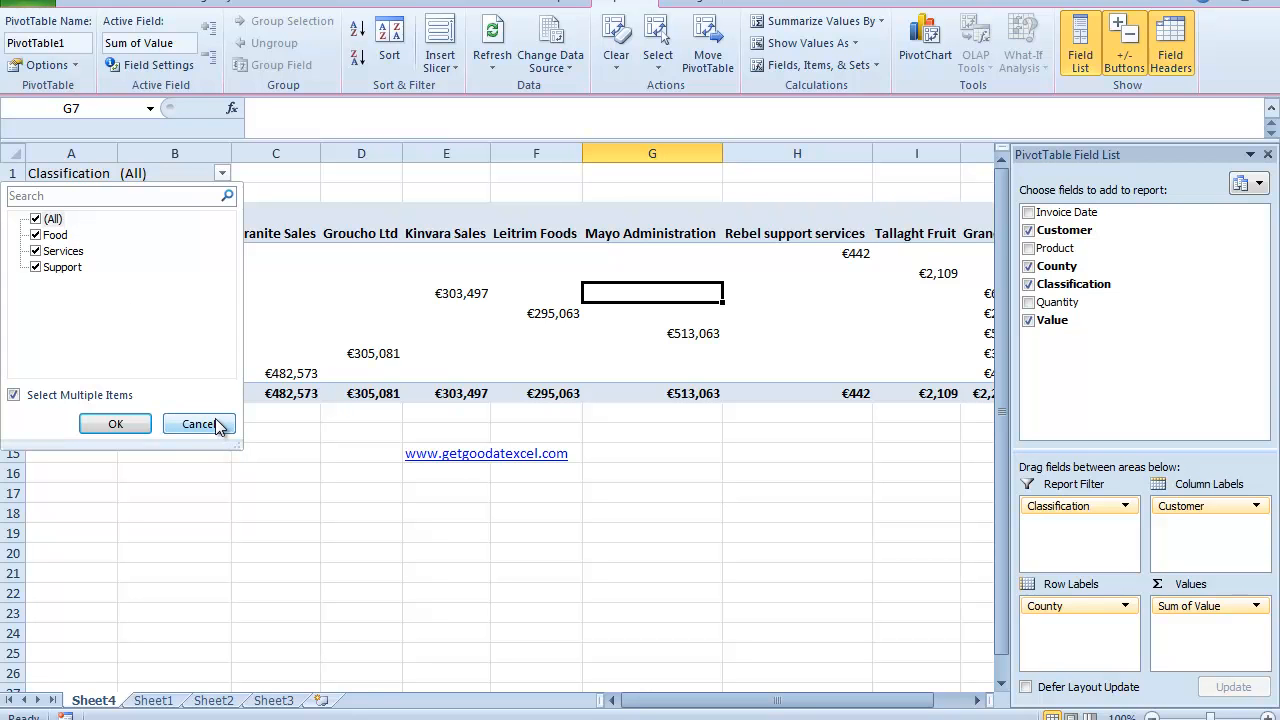
mouse_move(218, 430)
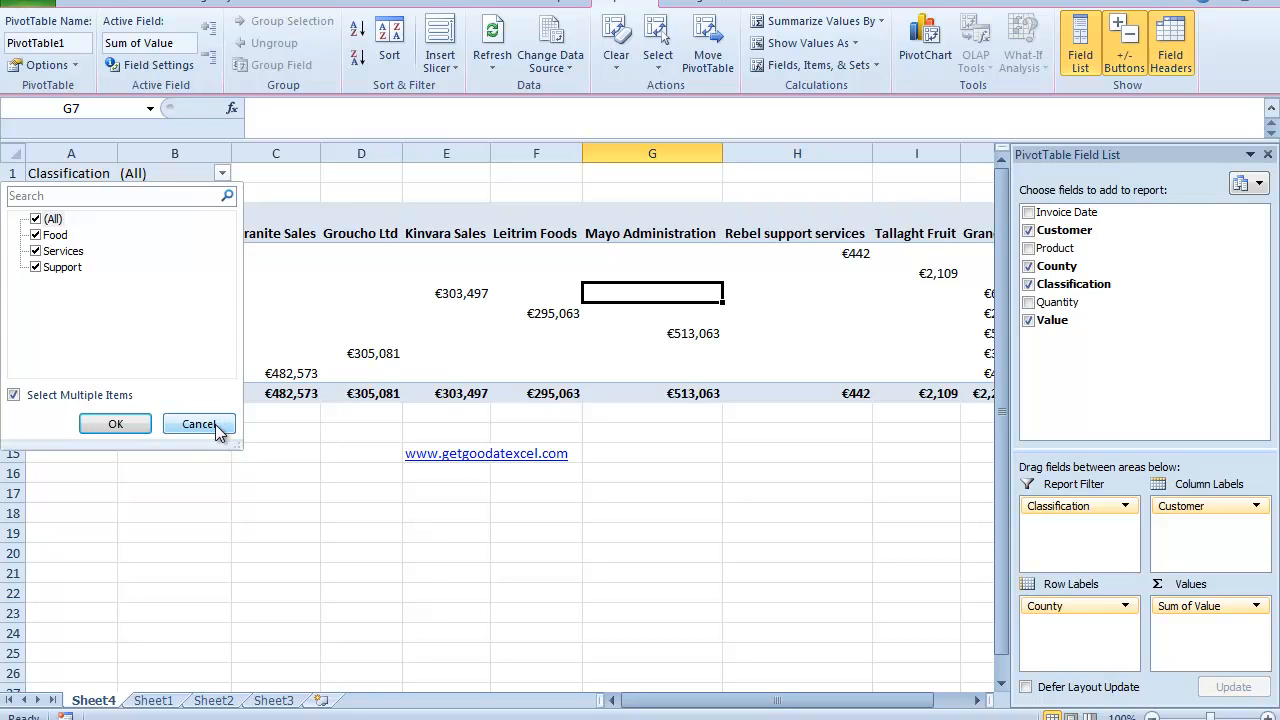
left_click(198, 424)
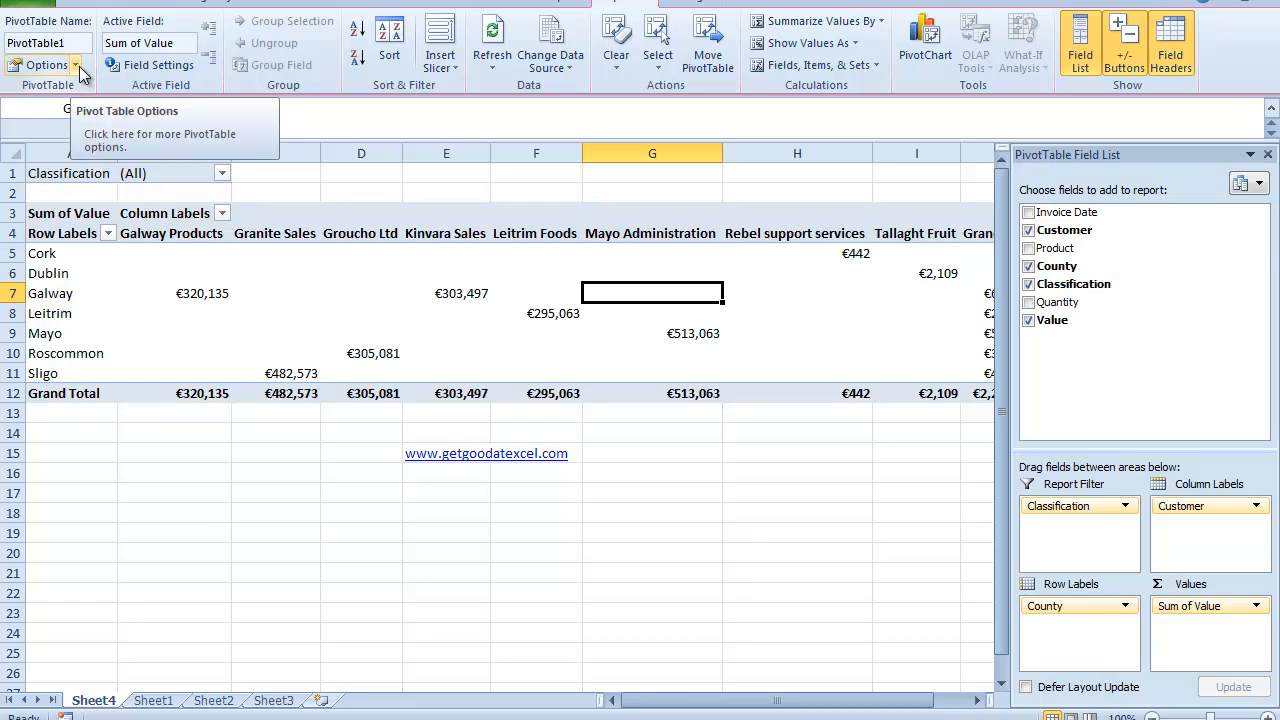
- Choose Show Report Filter Pages from the Options dropdown, with Classification as the filter field
left_click(75, 65)
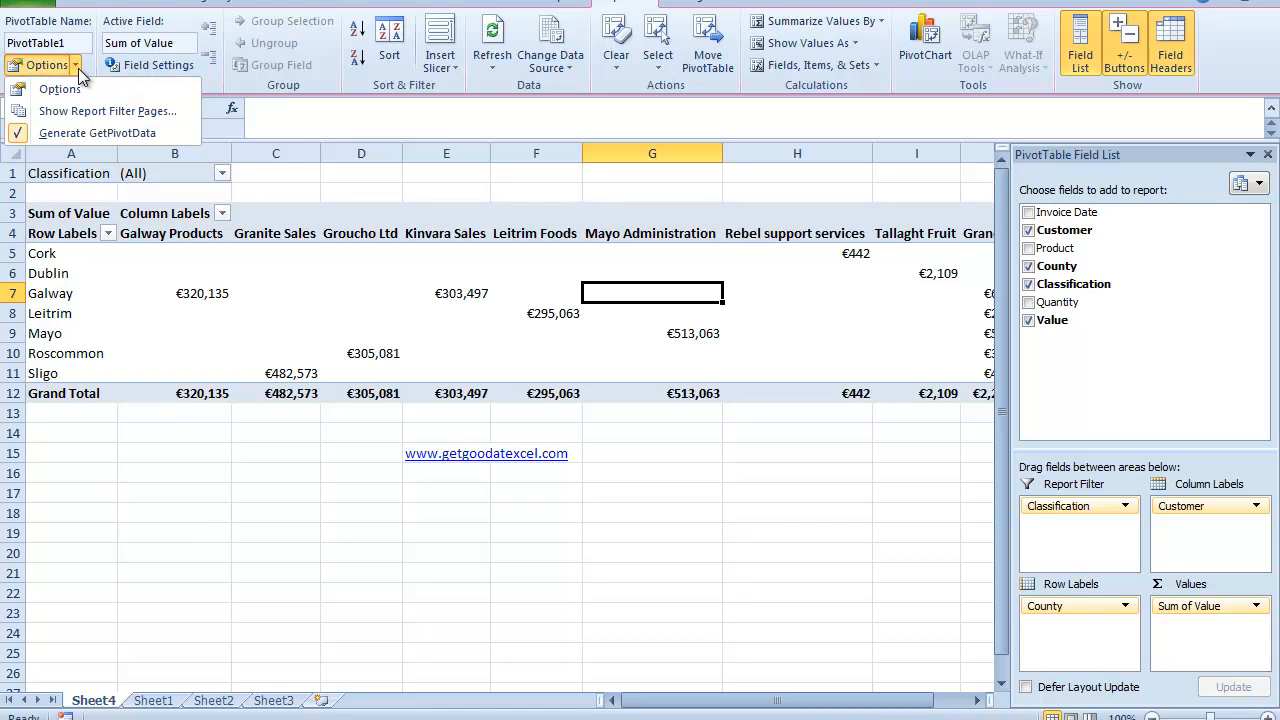
mouse_move(108, 111)
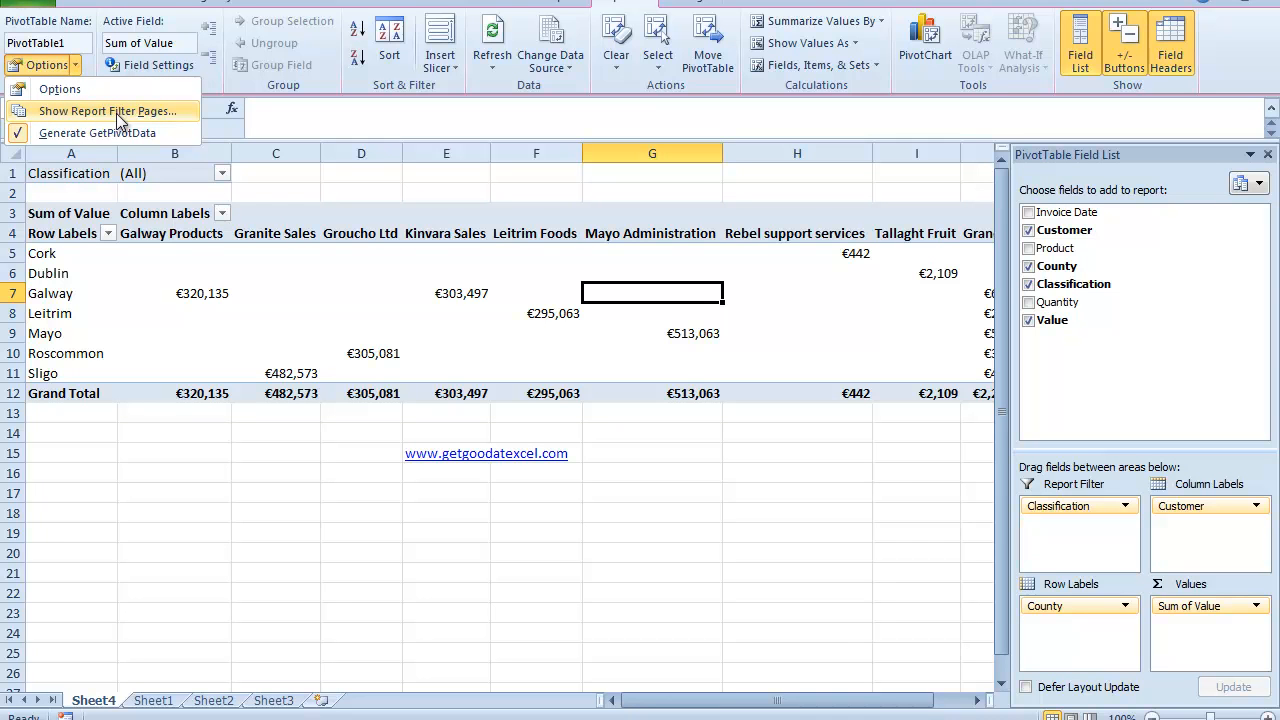
left_click(113, 110)
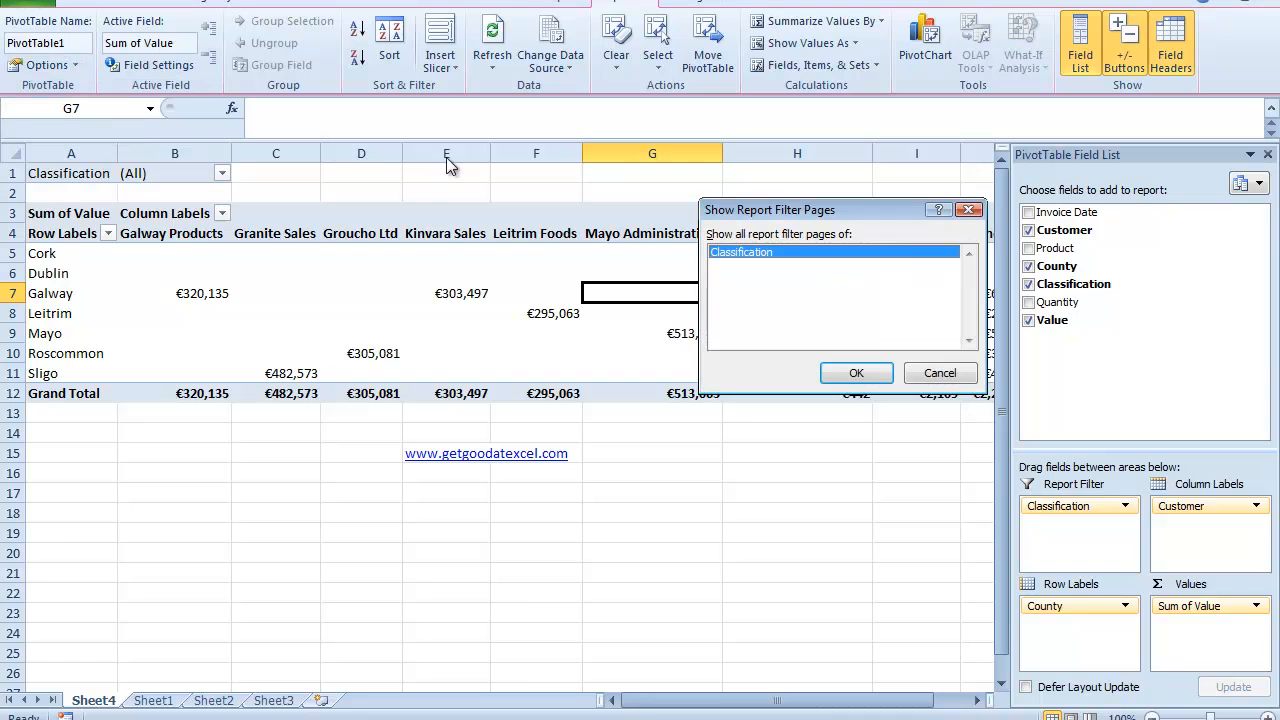
mouse_move(897, 252)
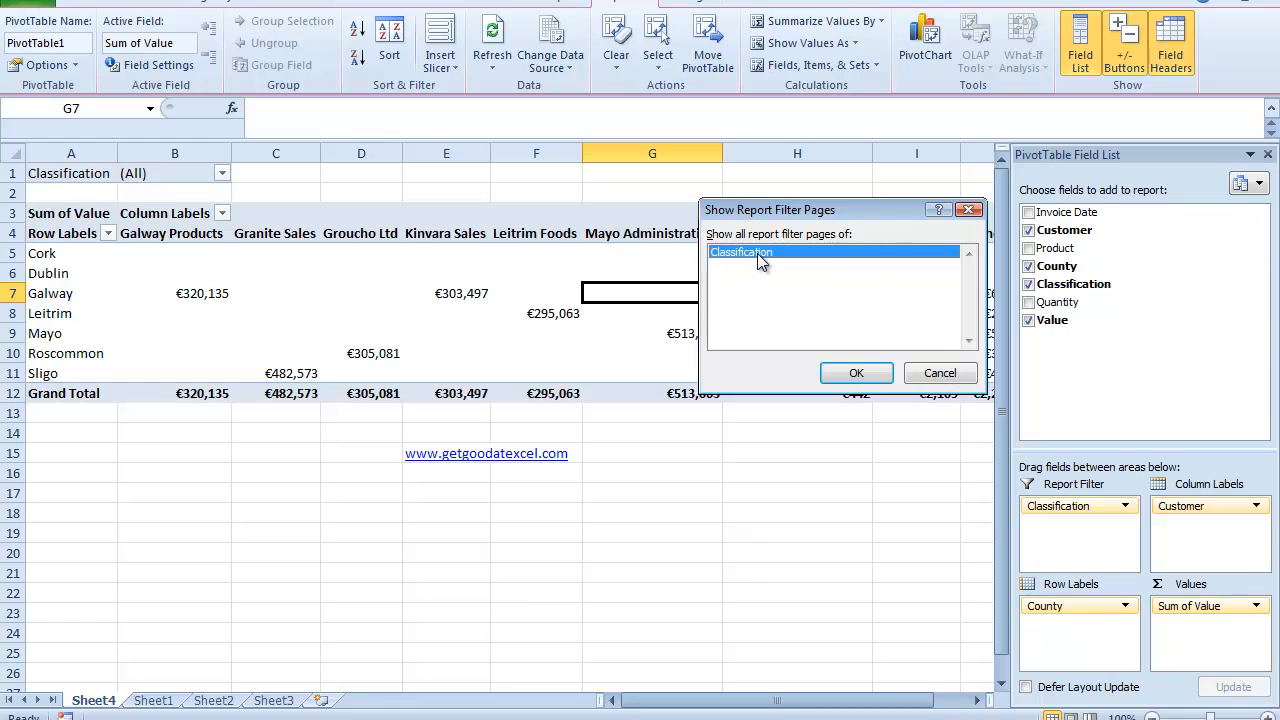
mouse_move(770, 258)
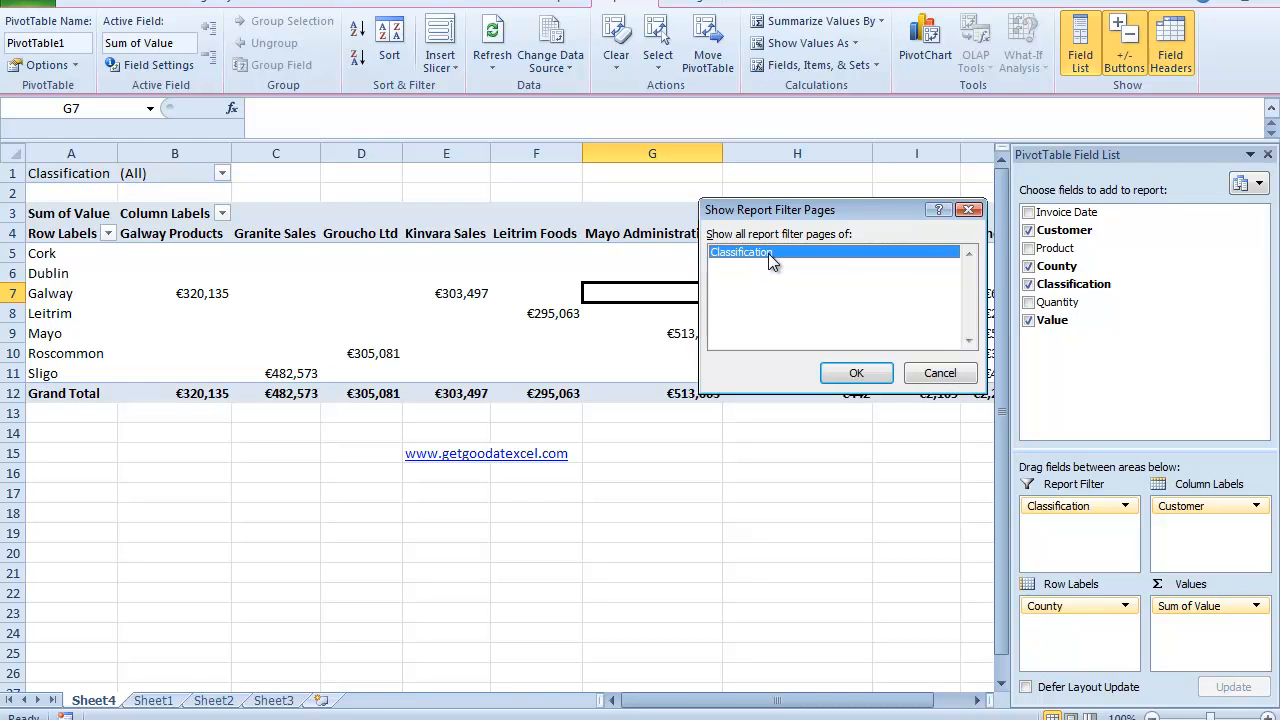
mouse_move(798, 267)
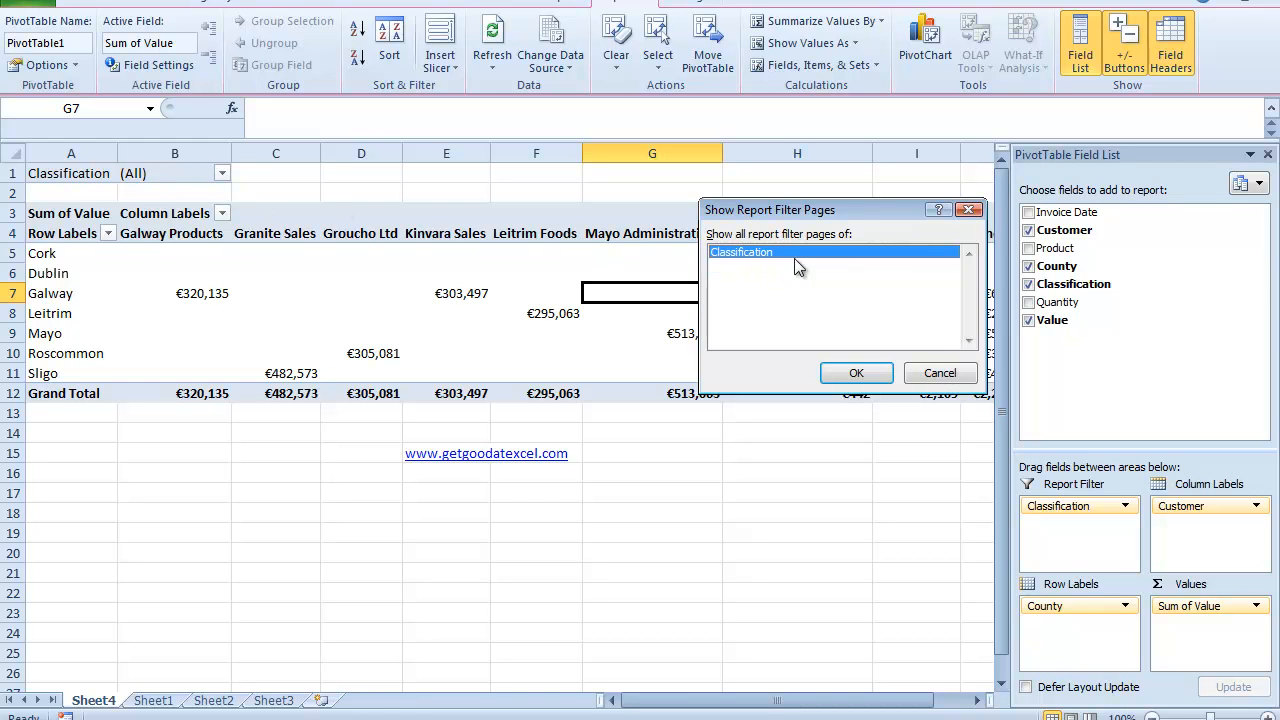
mouse_move(781, 255)
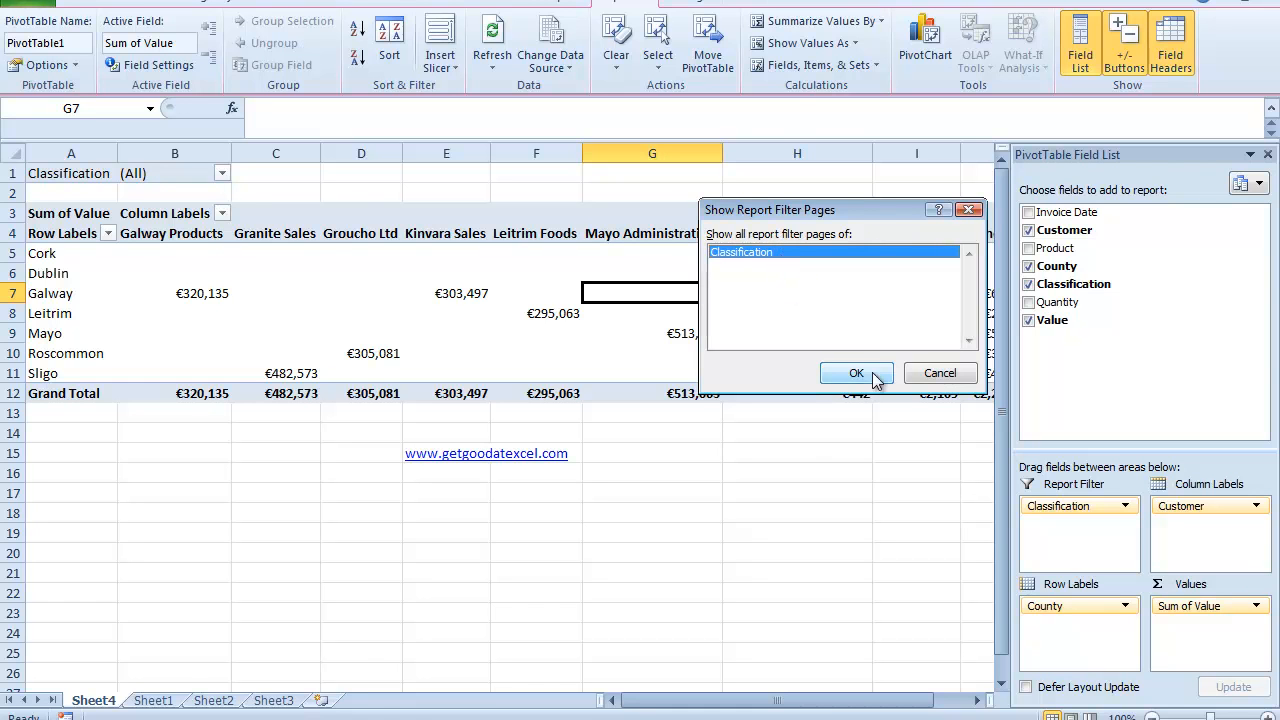
- Confirm the dialog to generate Food, Services and Support sheets, Food totalling €705,828
left_click(857, 373)
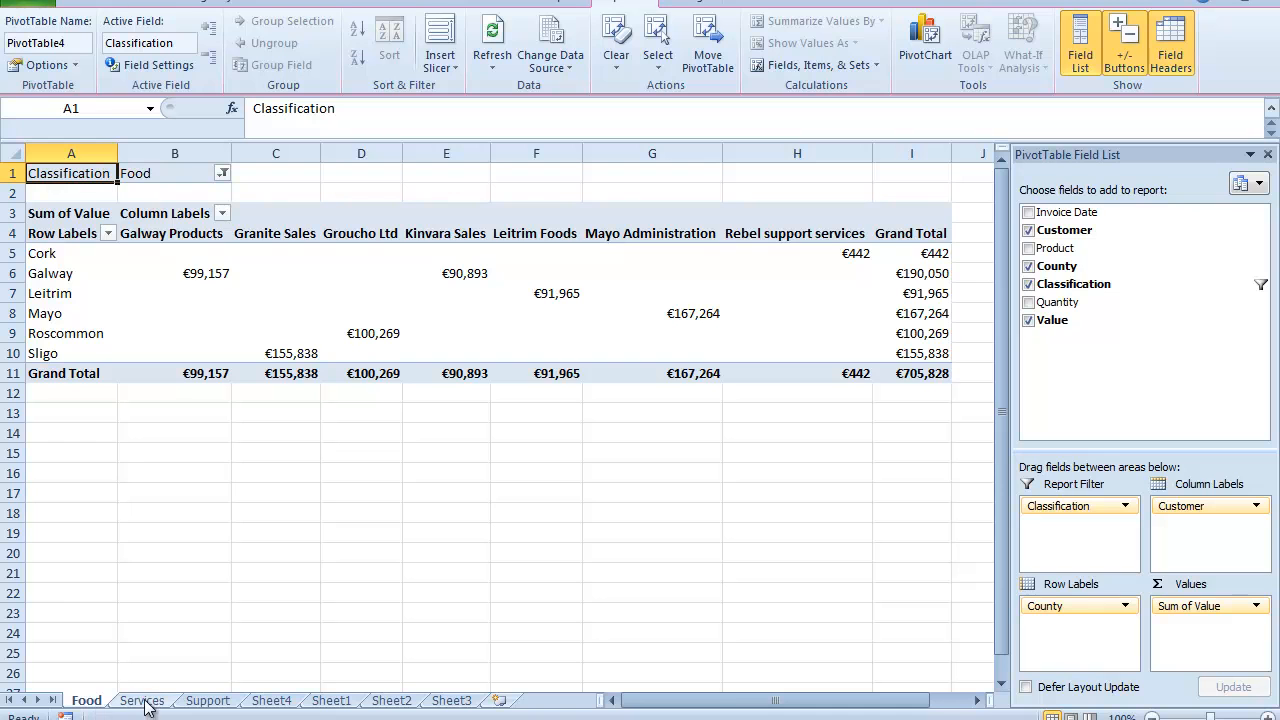
mouse_move(215, 700)
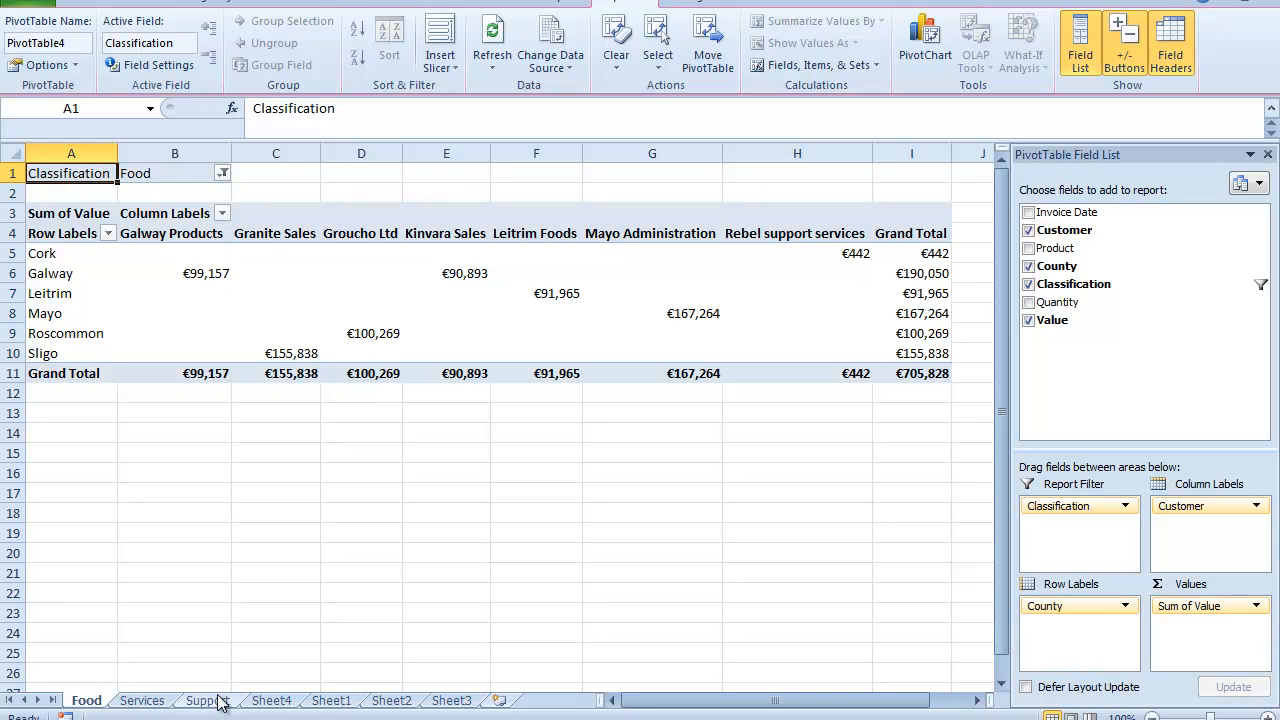
mouse_move(210, 687)
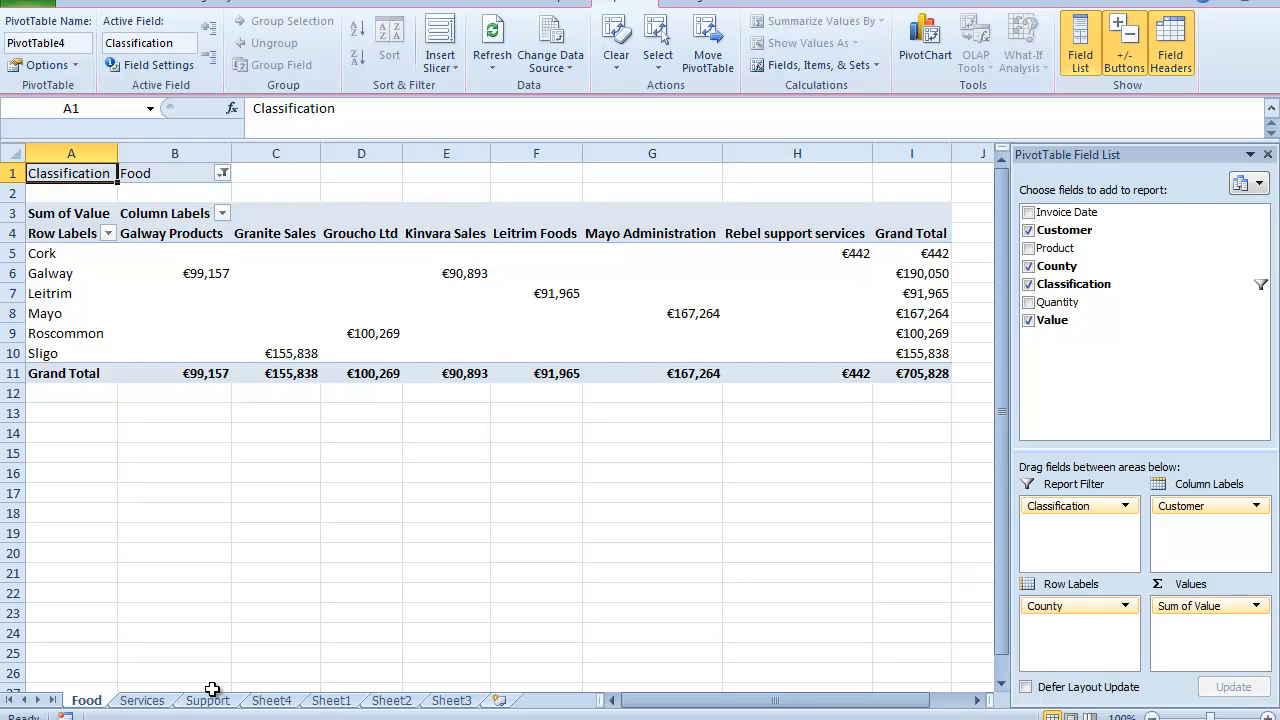
mouse_move(435, 434)
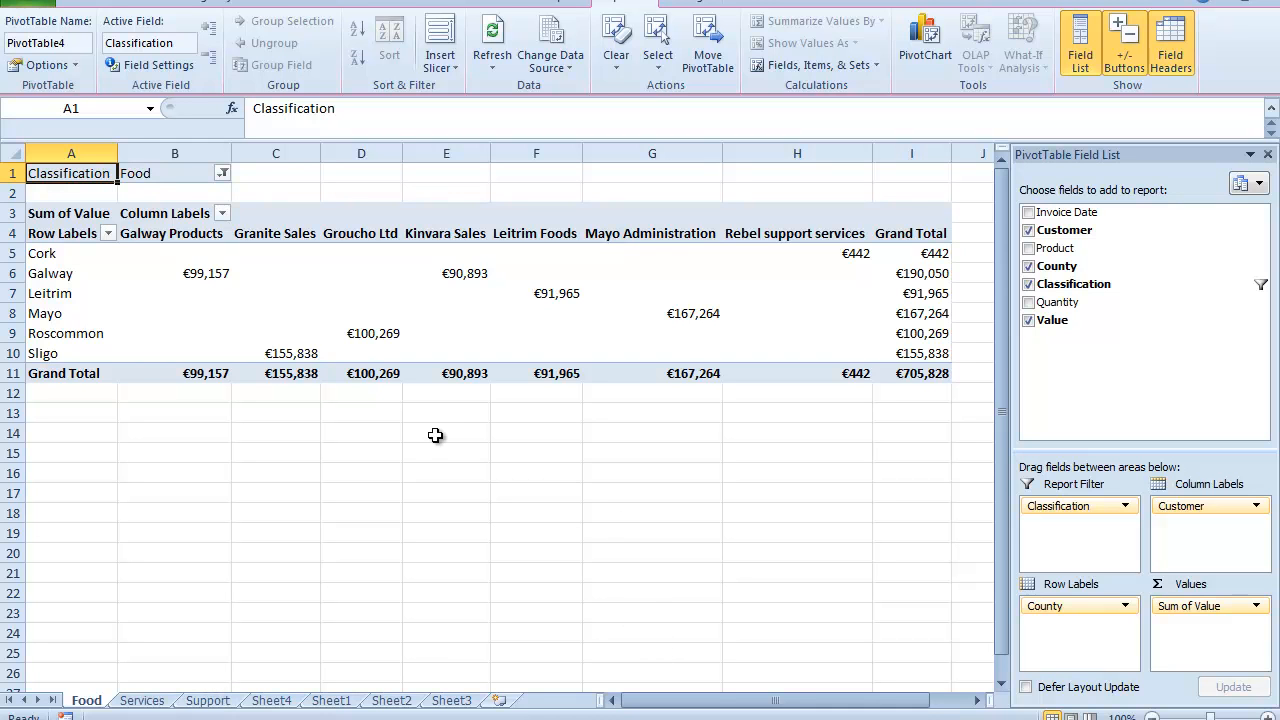
type("www.")
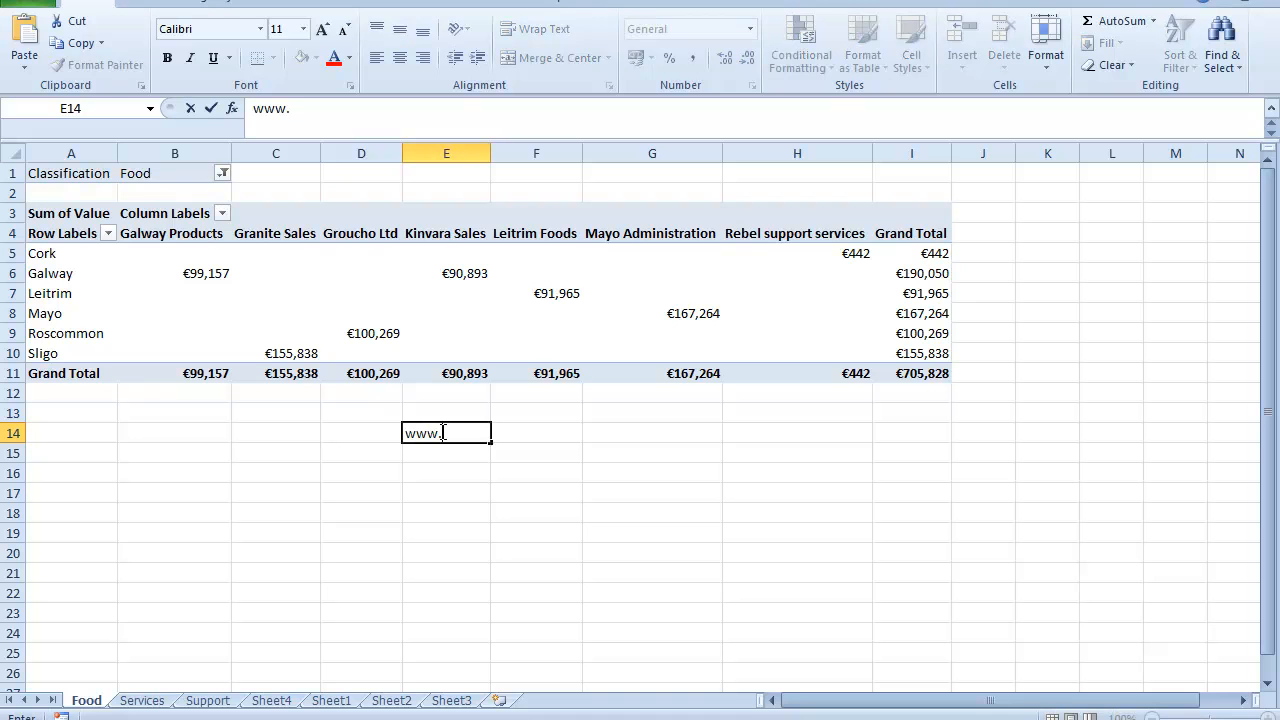
type("getgood")
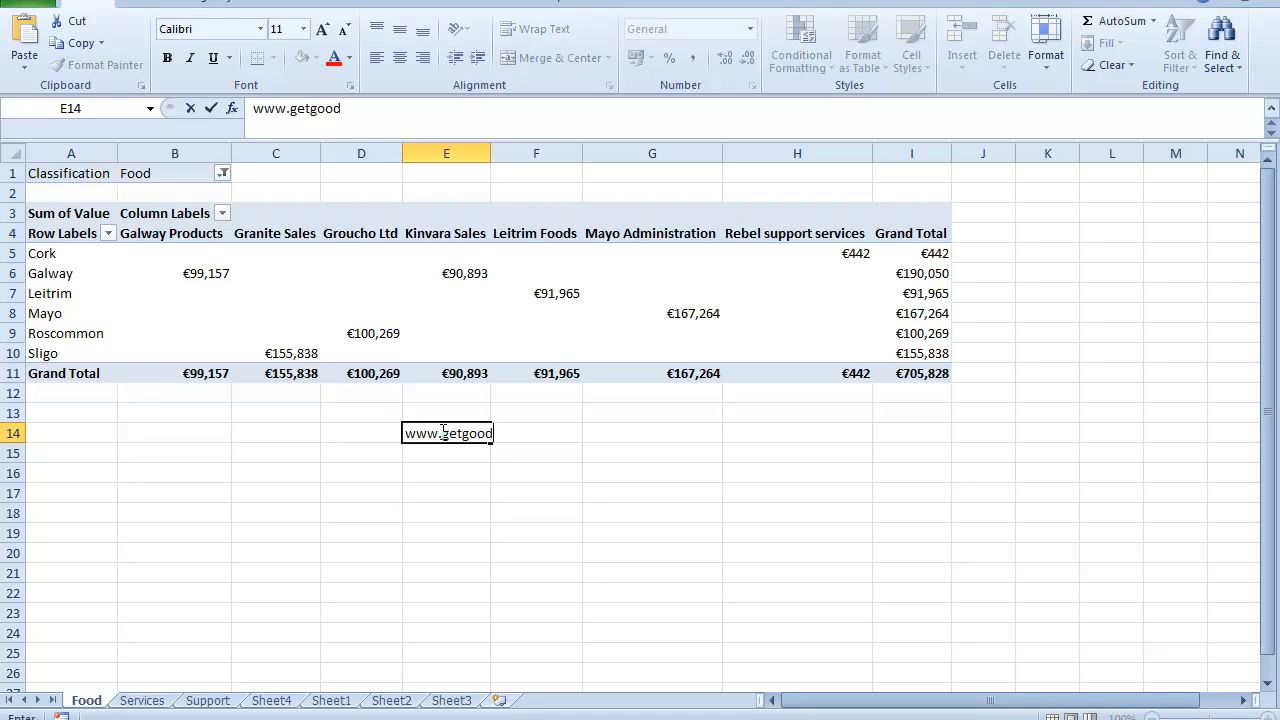
type("atexcel.")
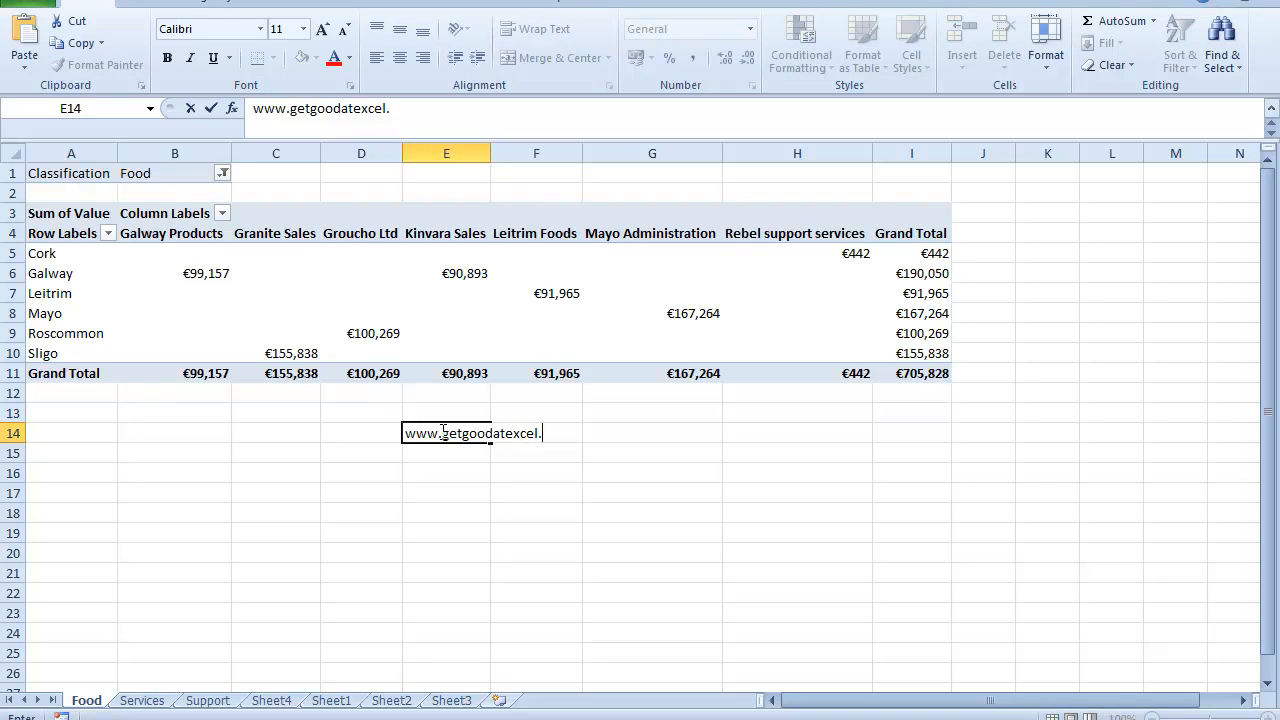